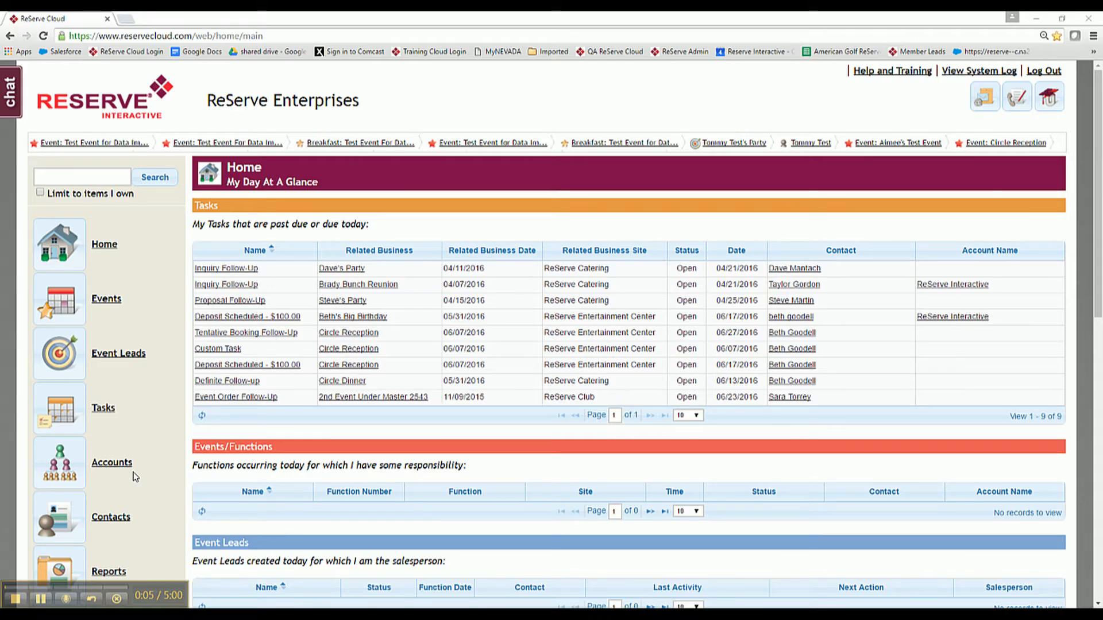
{"action": "mouse_move", "coordinate": [159, 436]}
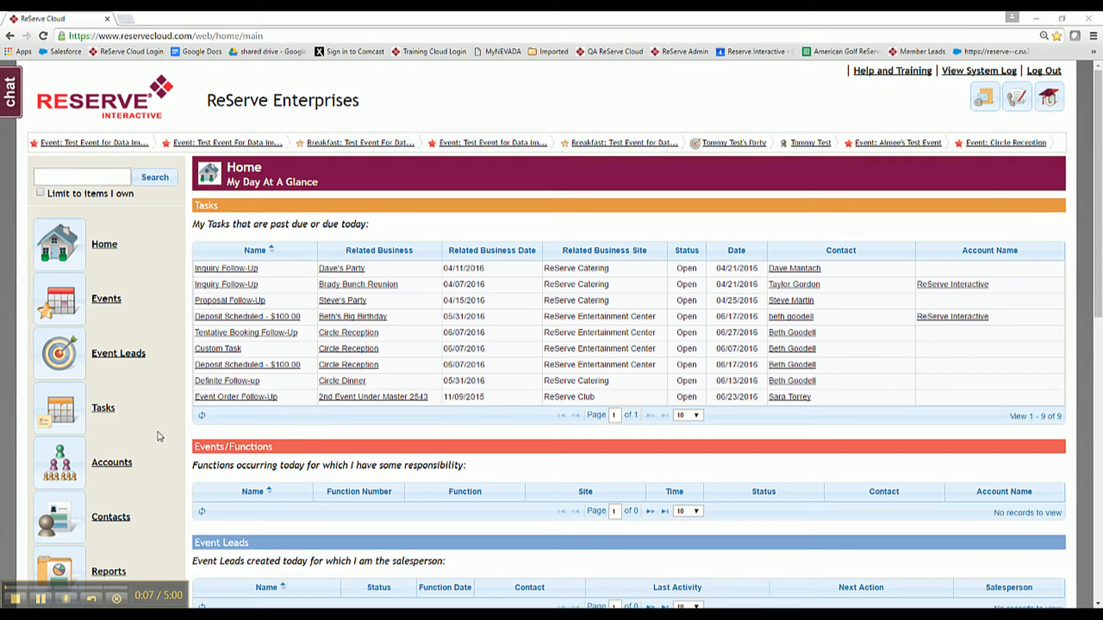
Step: Navigate from Settings through the Users section to the Manage Users page
{"action": "scroll", "scroll_direction": "down", "scroll_amount": 3}
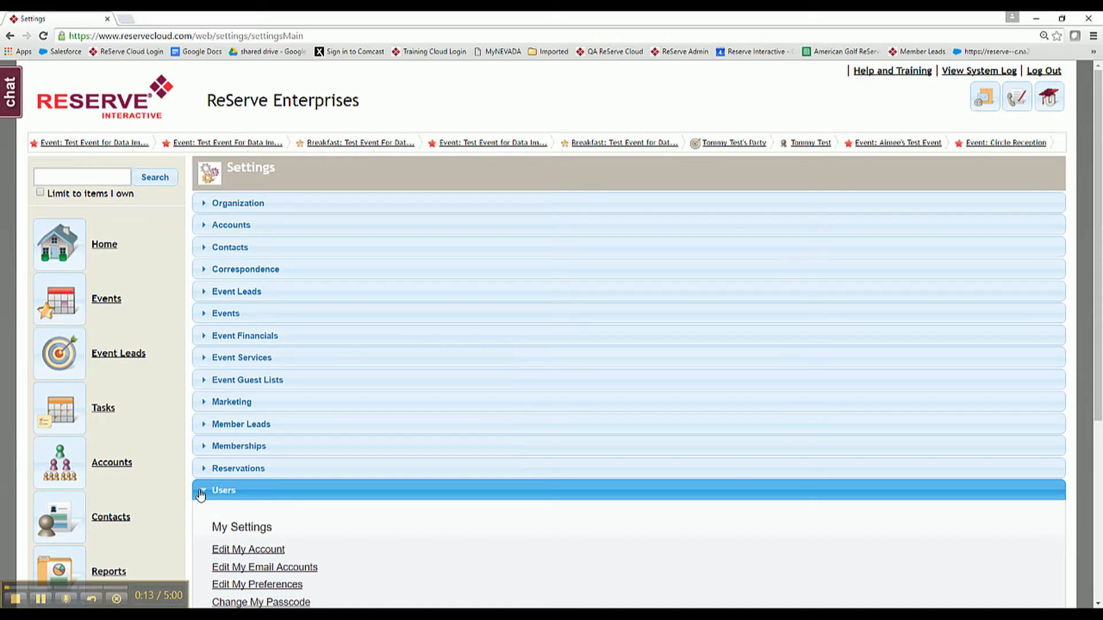
{"action": "left_click", "coordinate": [223, 490]}
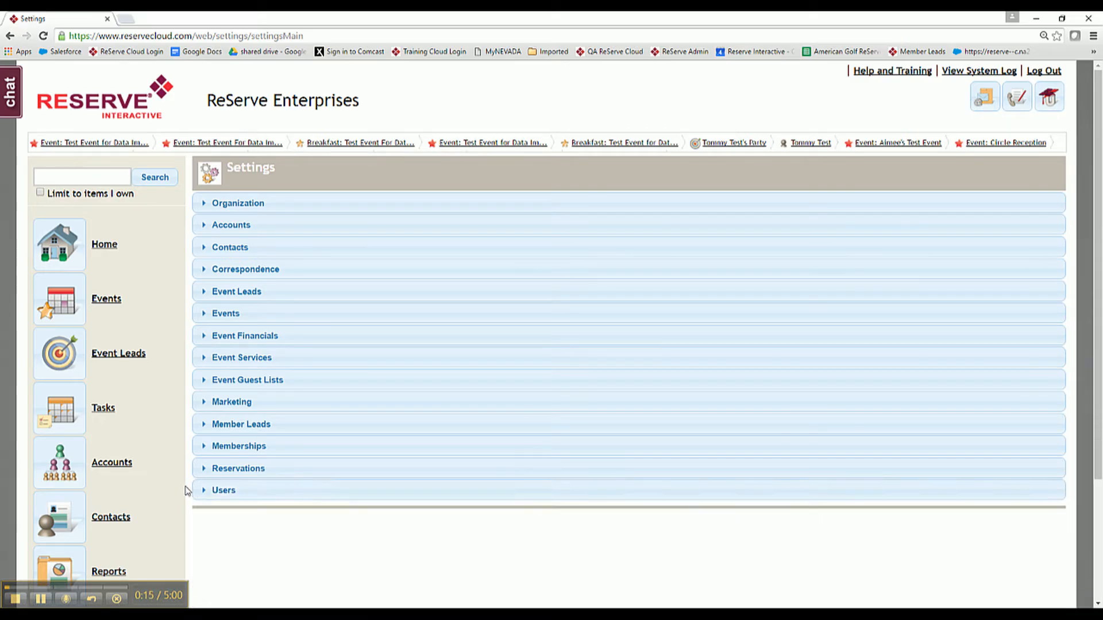
{"action": "left_click", "coordinate": [223, 490]}
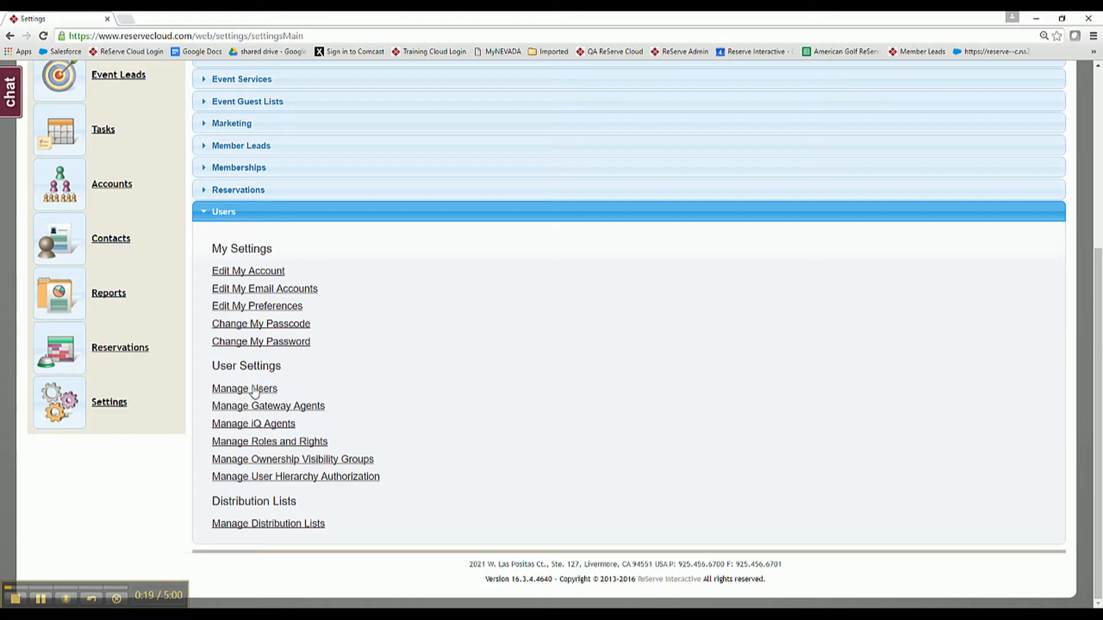
{"action": "left_click", "coordinate": [243, 388]}
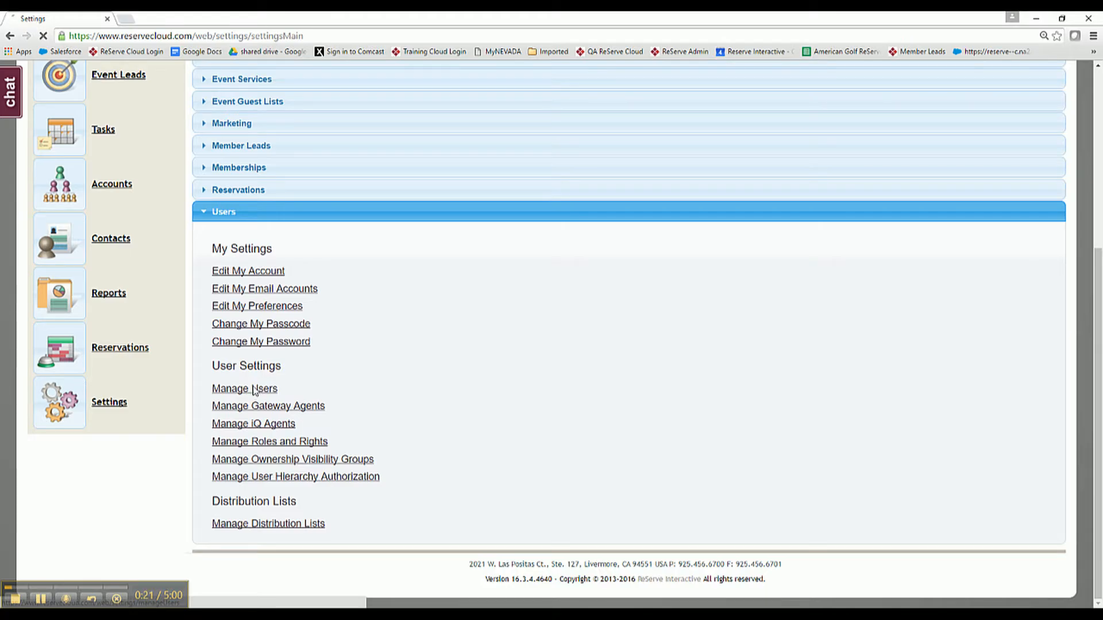
{"action": "left_click", "coordinate": [244, 388]}
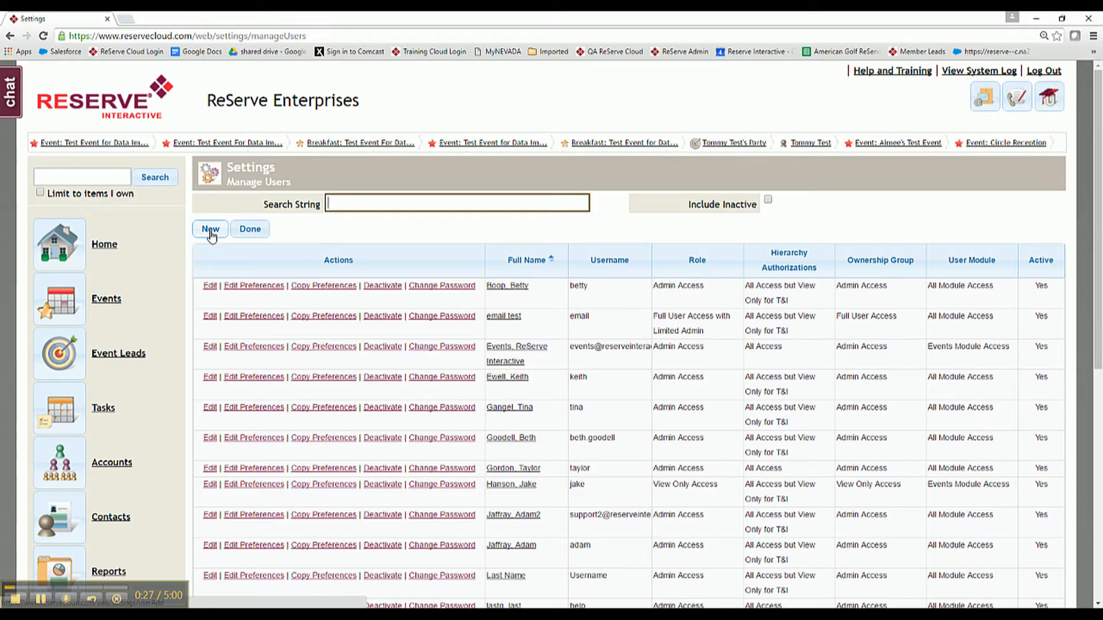
{"action": "left_click", "coordinate": [209, 229]}
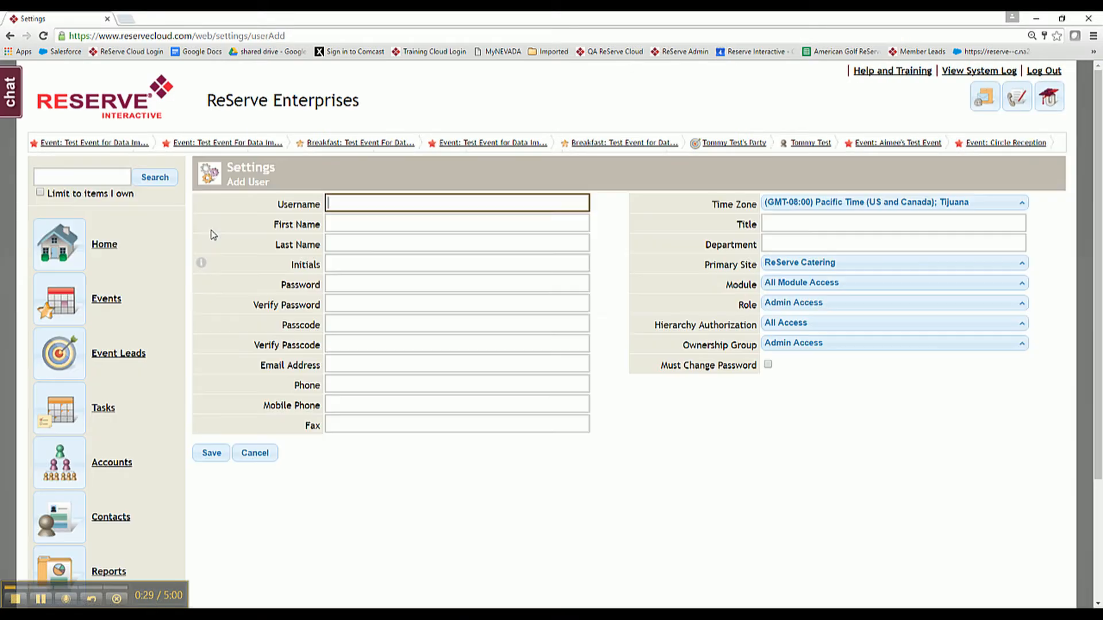
{"action": "mouse_move", "coordinate": [355, 174]}
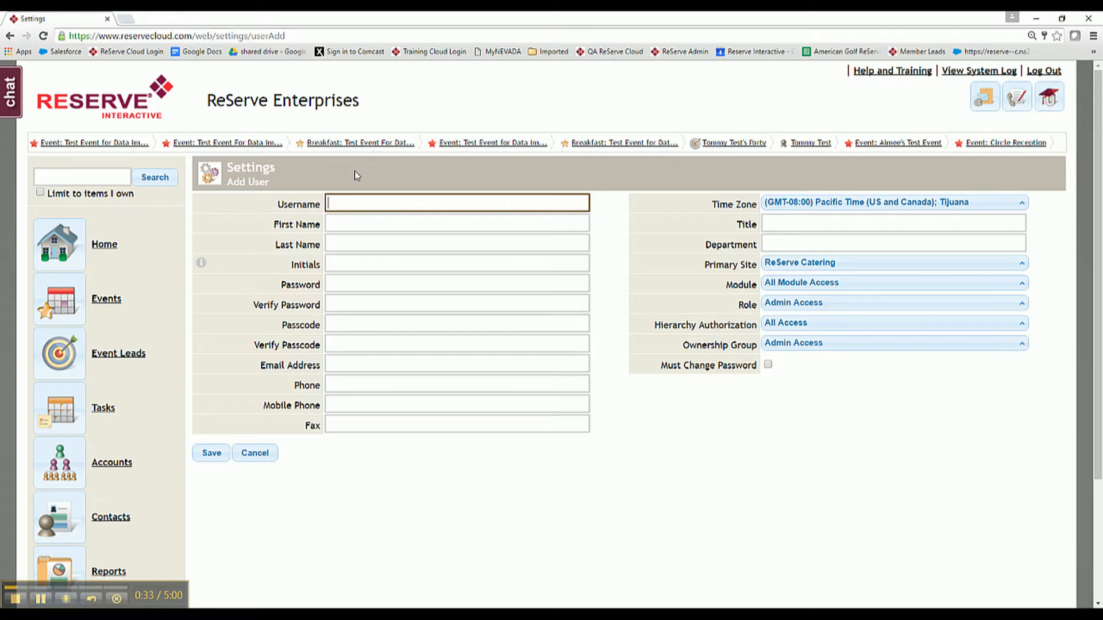
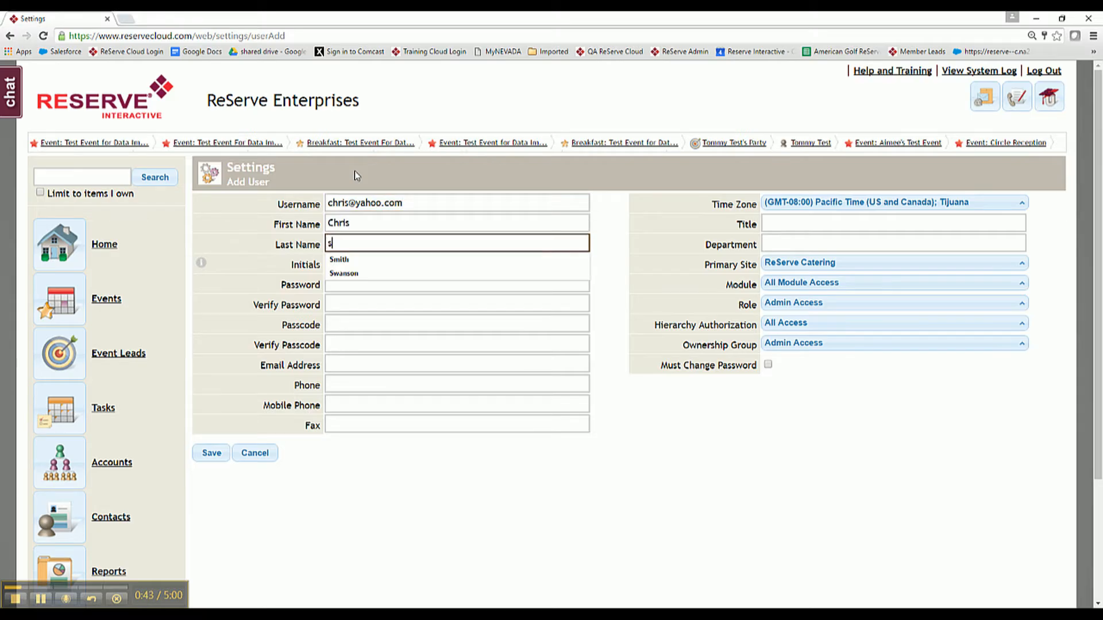
{"action": "left_click", "coordinate": [339, 258]}
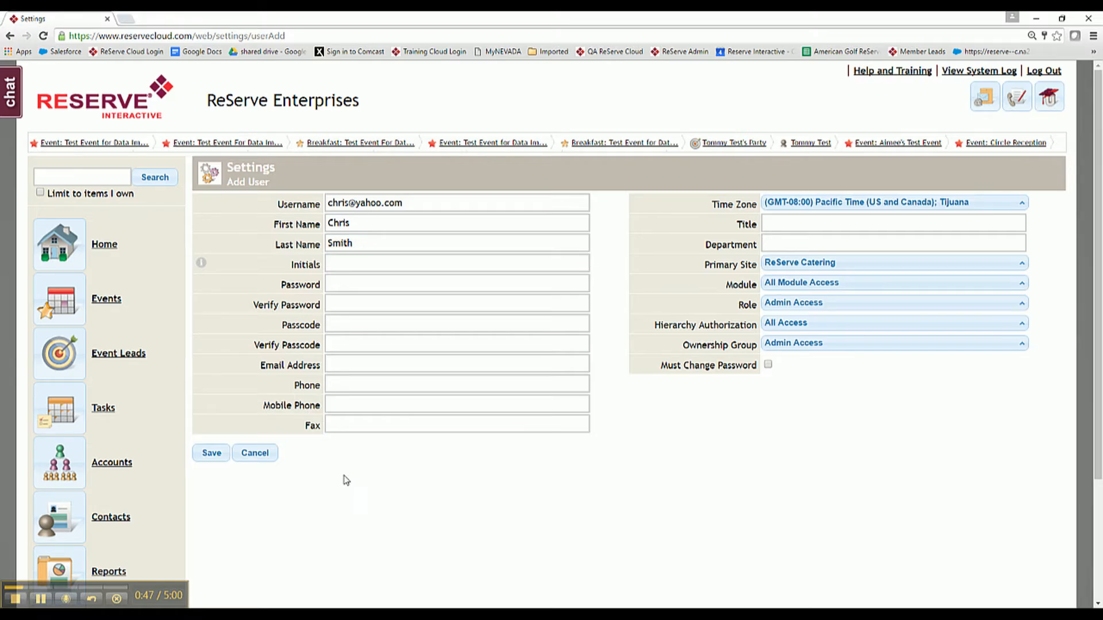
{"action": "mouse_move", "coordinate": [255, 287]}
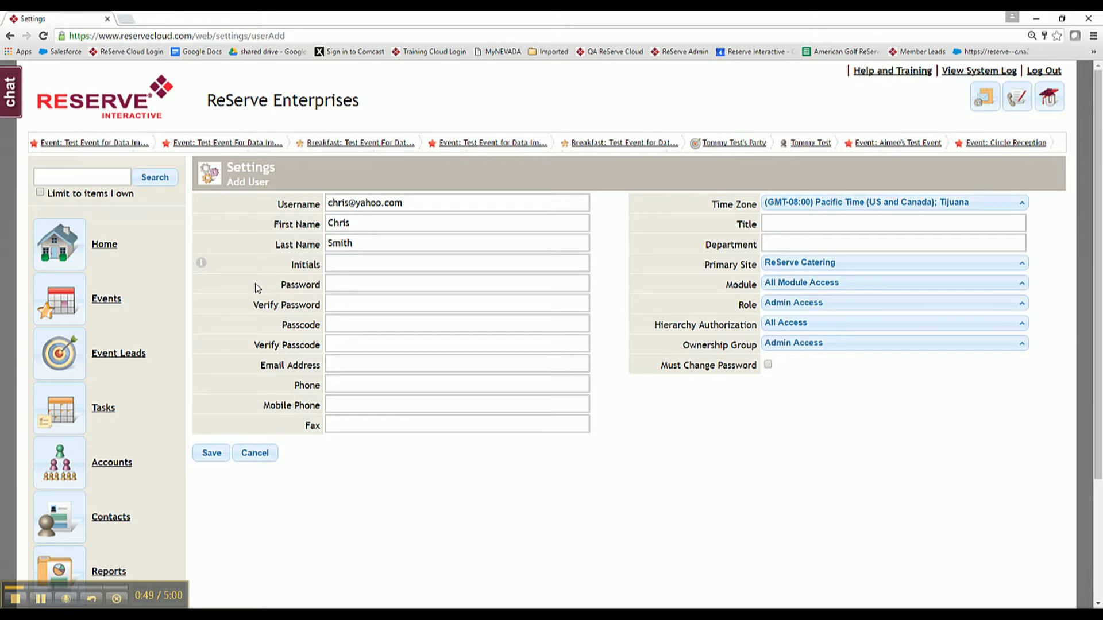
{"action": "mouse_move", "coordinate": [266, 241]}
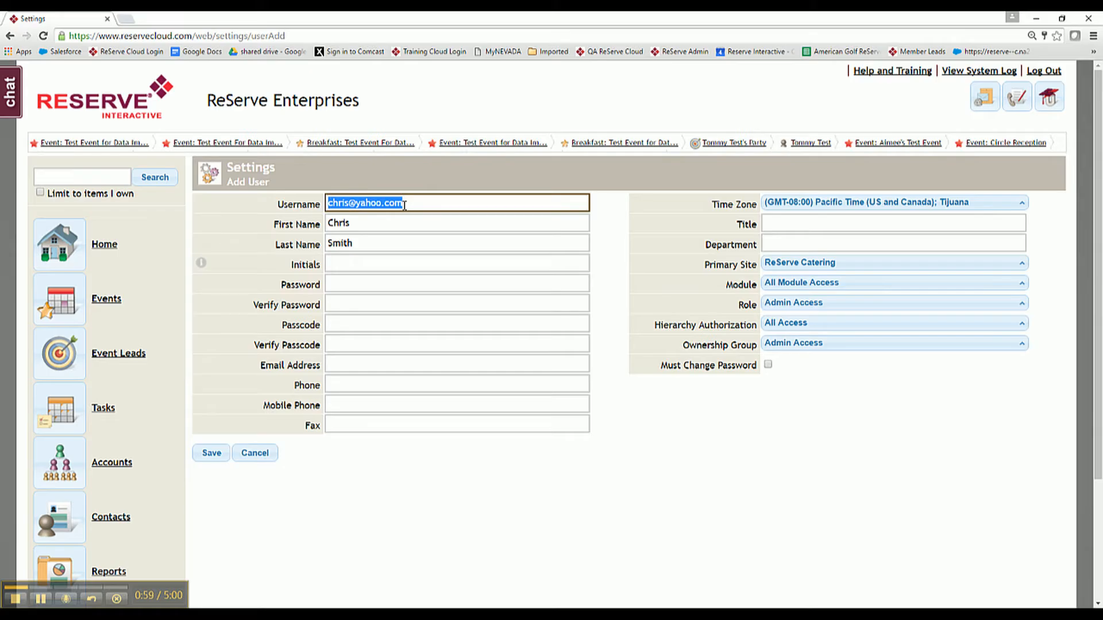
{"action": "left_click", "coordinate": [456, 282]}
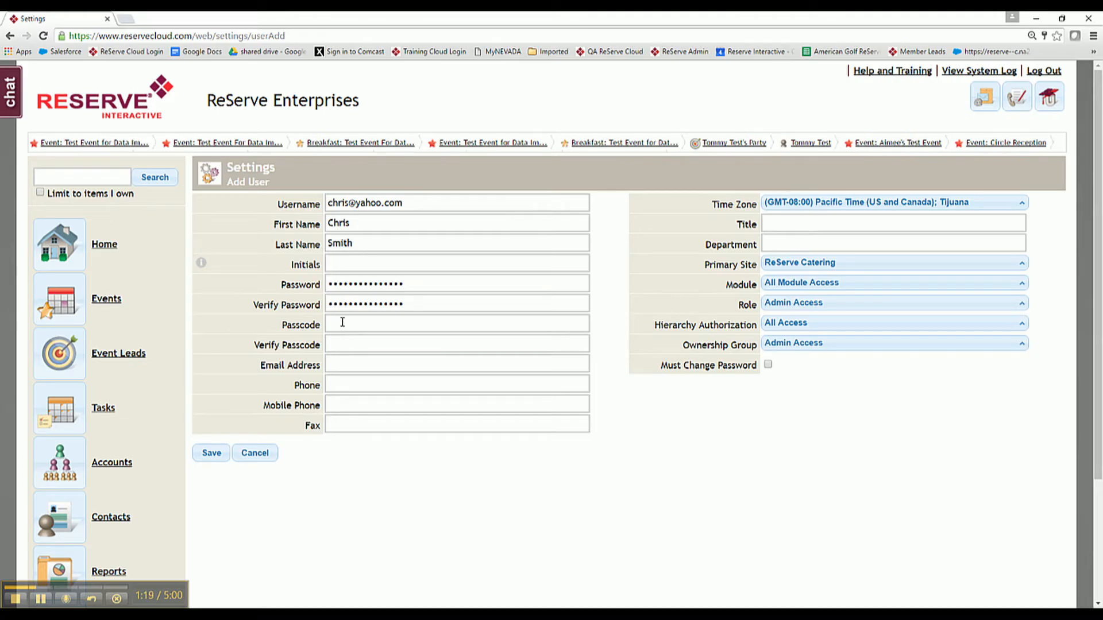
{"action": "mouse_move", "coordinate": [346, 338]}
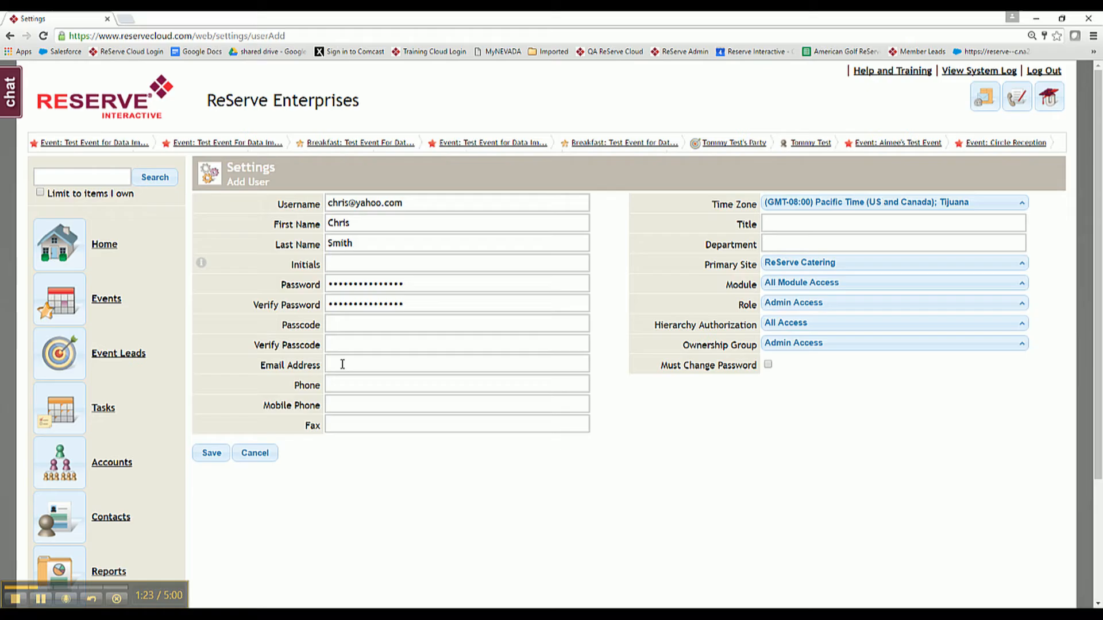
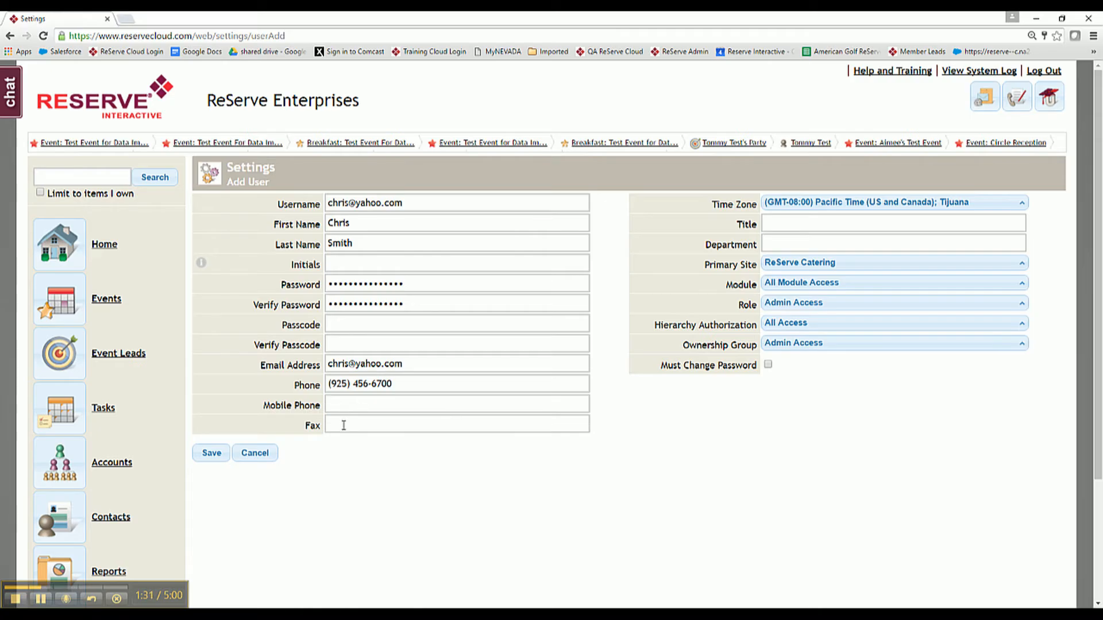
{"action": "mouse_move", "coordinate": [855, 202]}
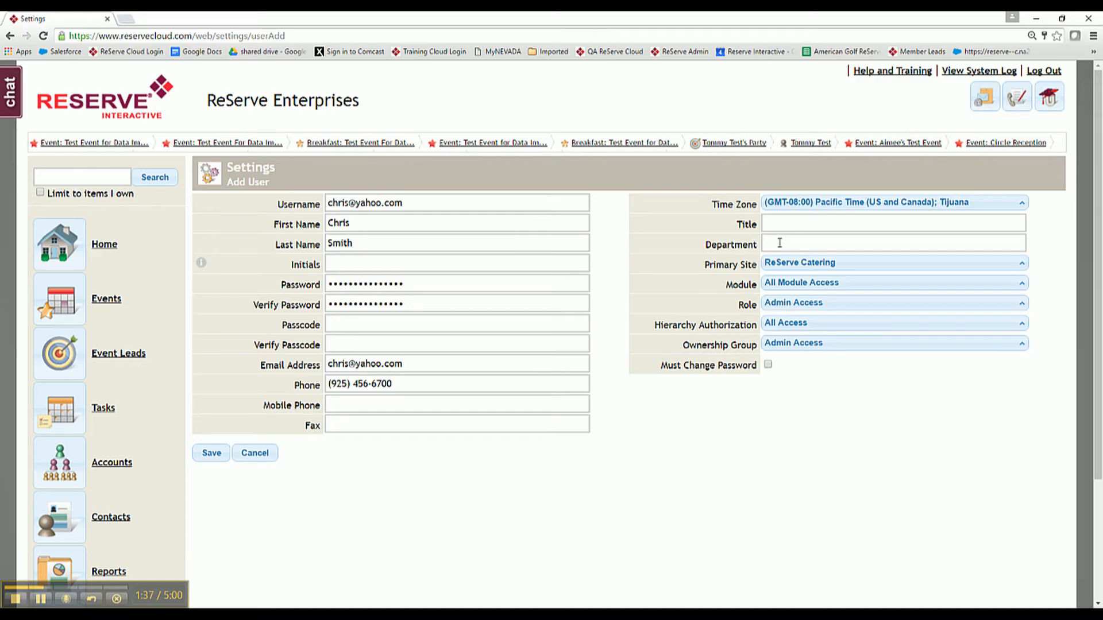
{"action": "mouse_move", "coordinate": [725, 277]}
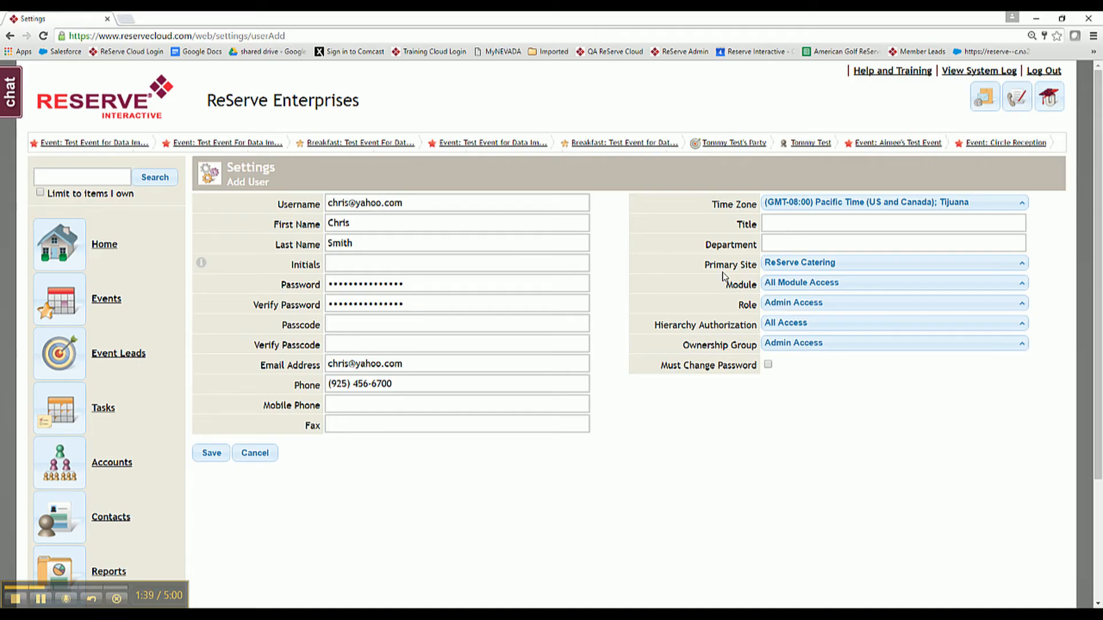
Step: Set the new user's Module to Events Module Access only
{"action": "left_click", "coordinate": [892, 262]}
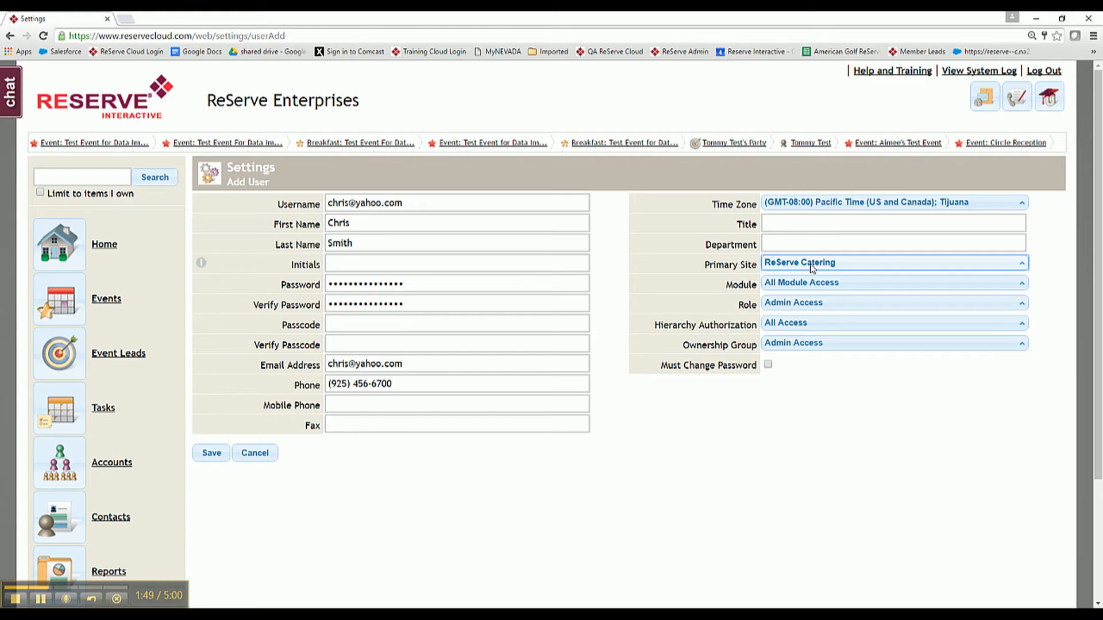
{"action": "mouse_move", "coordinate": [765, 277]}
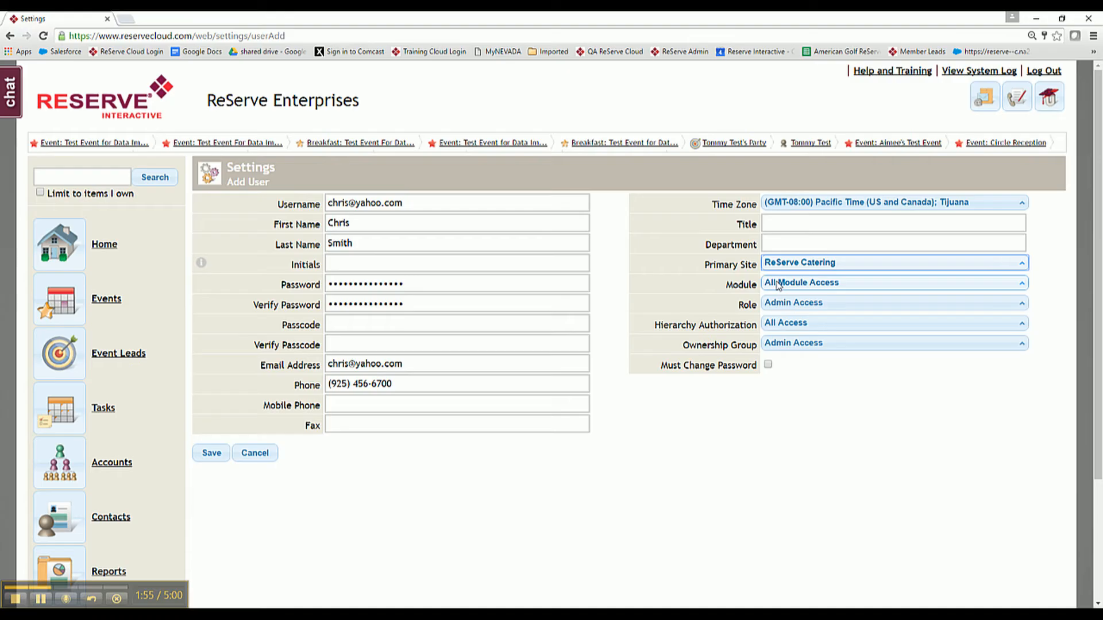
{"action": "left_click", "coordinate": [891, 282]}
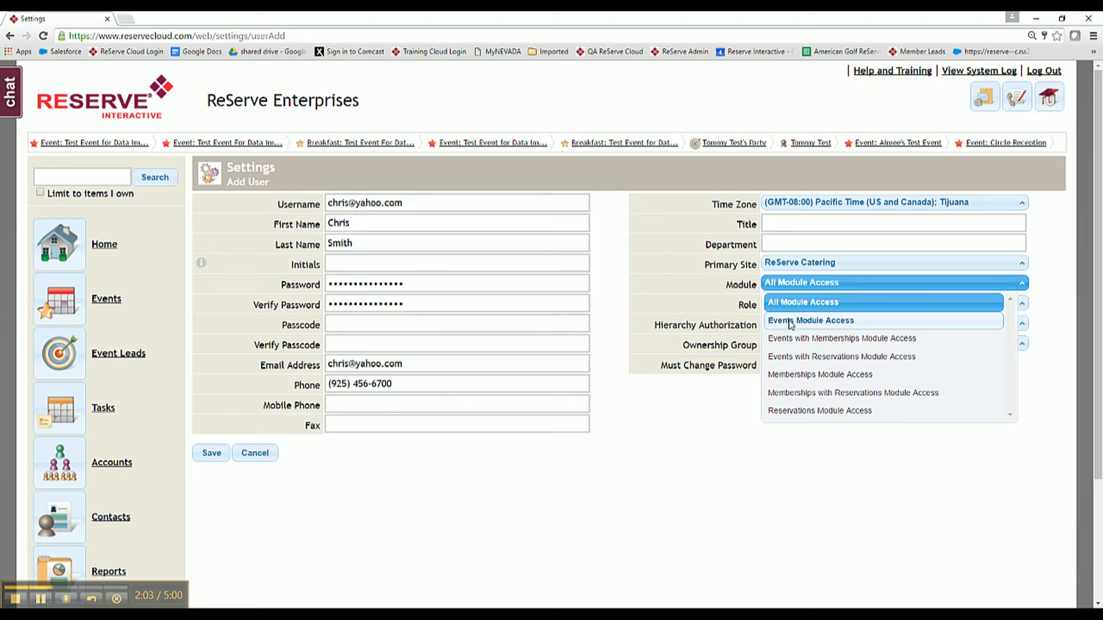
{"action": "left_click", "coordinate": [811, 321]}
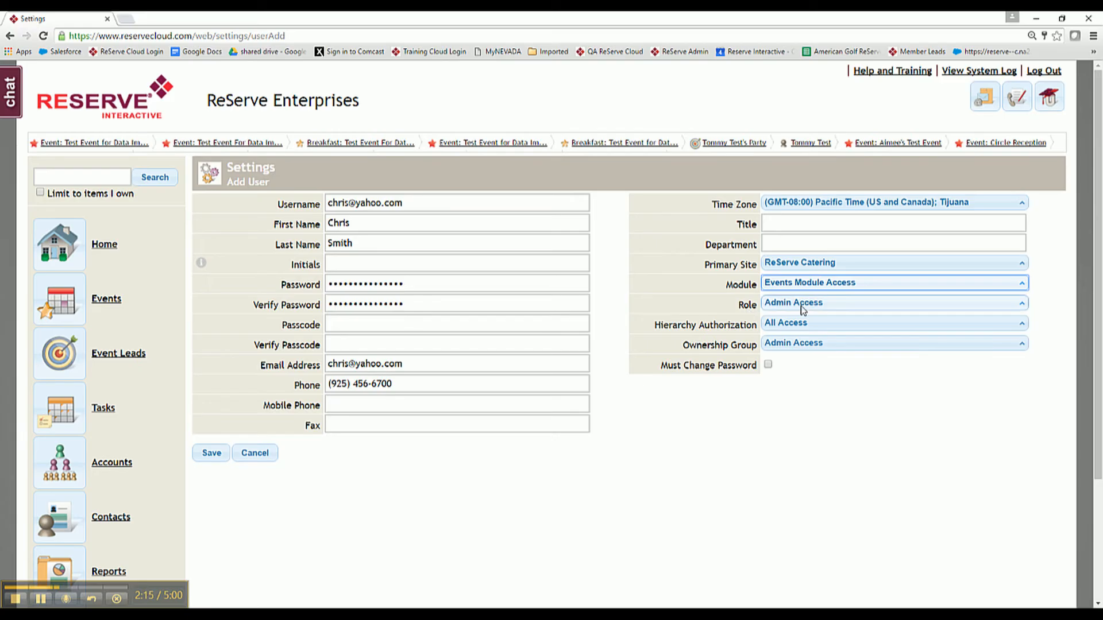
Step: Set the Role to Full User Access with Limited Admin
{"action": "left_click", "coordinate": [889, 303]}
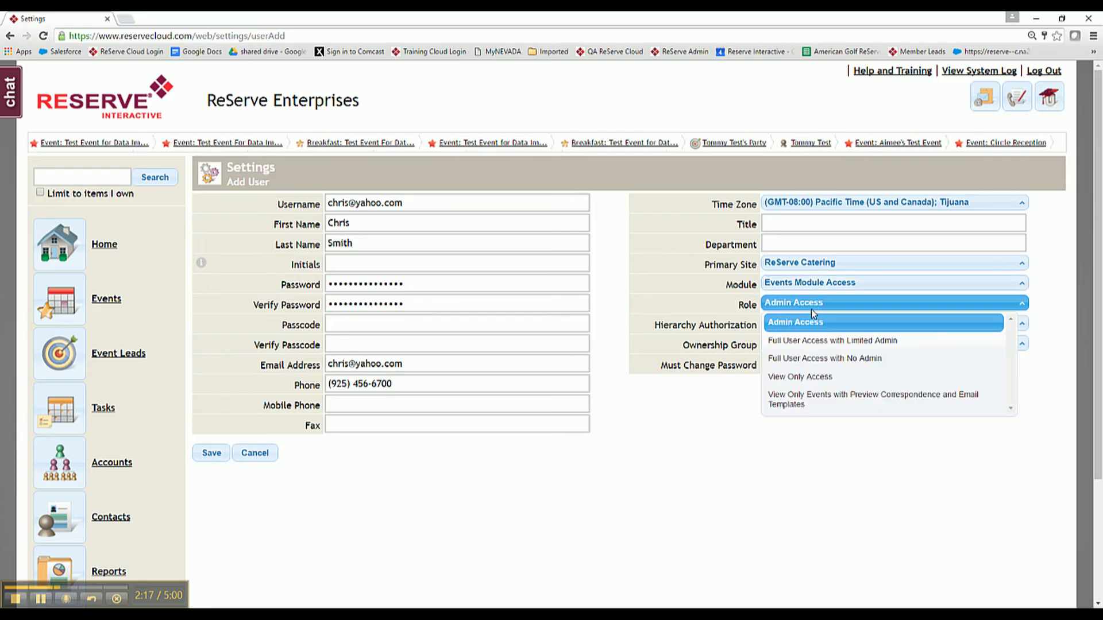
{"action": "mouse_move", "coordinate": [817, 344]}
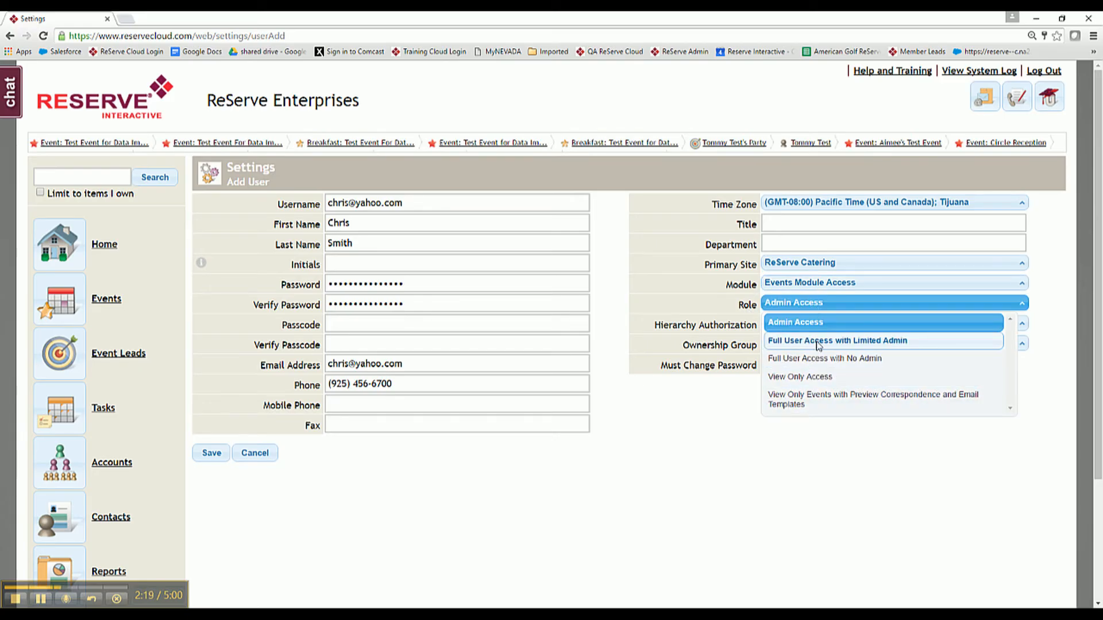
{"action": "left_click", "coordinate": [837, 340]}
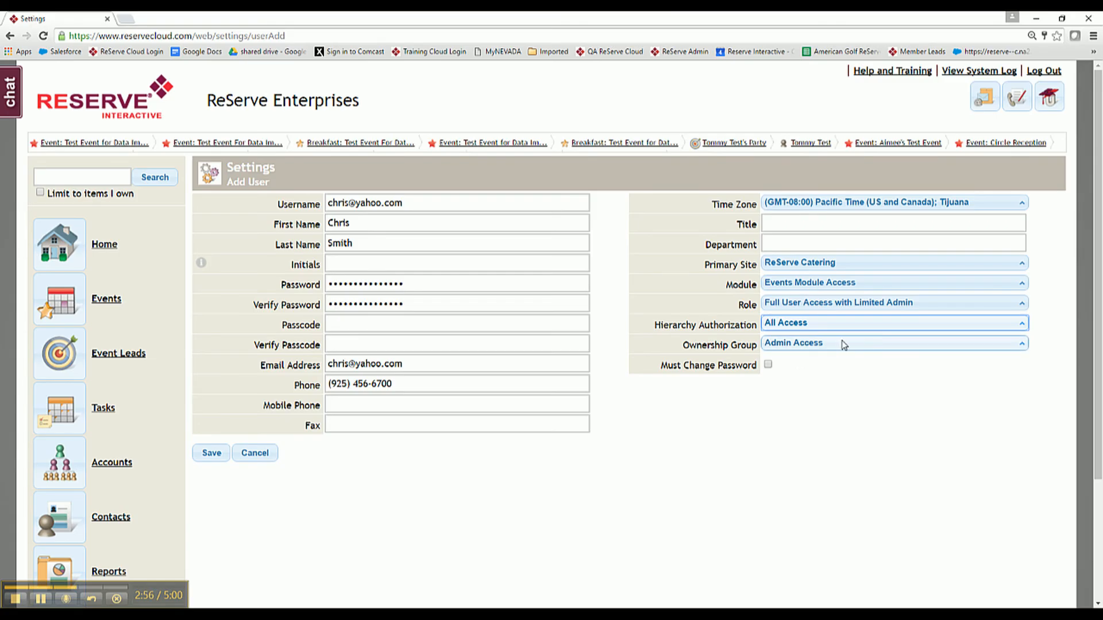
Step: Set the Ownership Group to Full User Access
{"action": "left_click", "coordinate": [892, 342]}
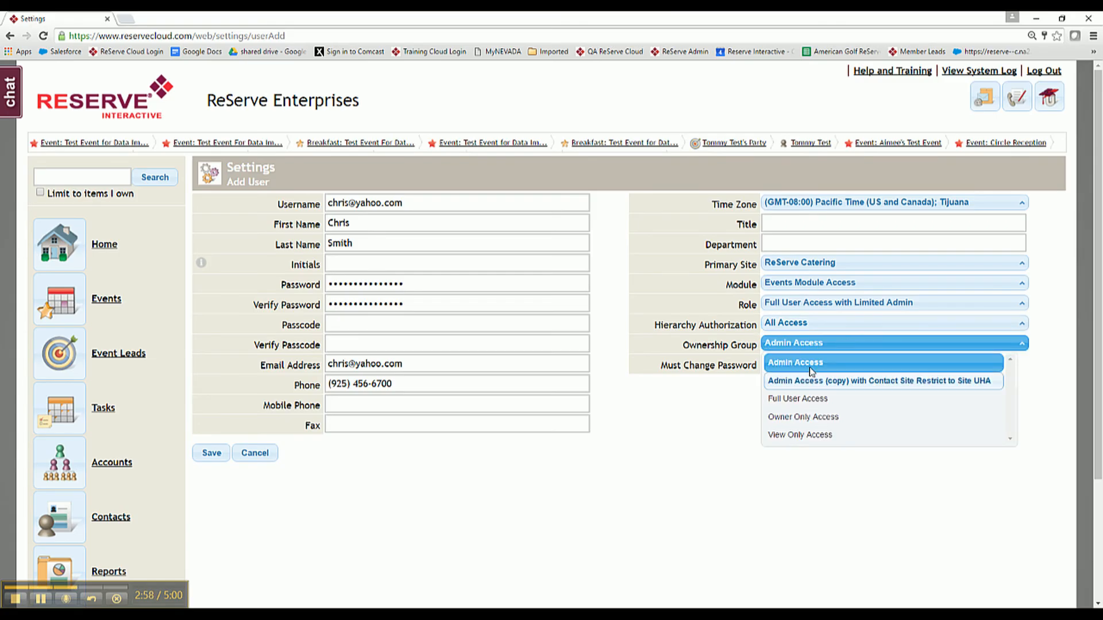
{"action": "mouse_move", "coordinate": [799, 398]}
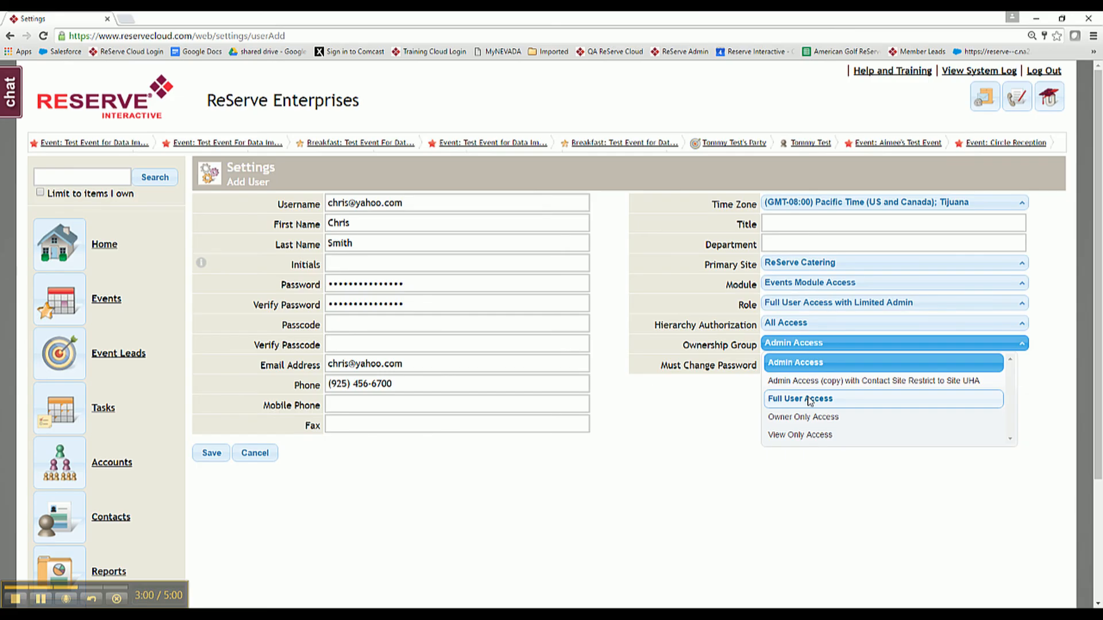
{"action": "left_click", "coordinate": [800, 399]}
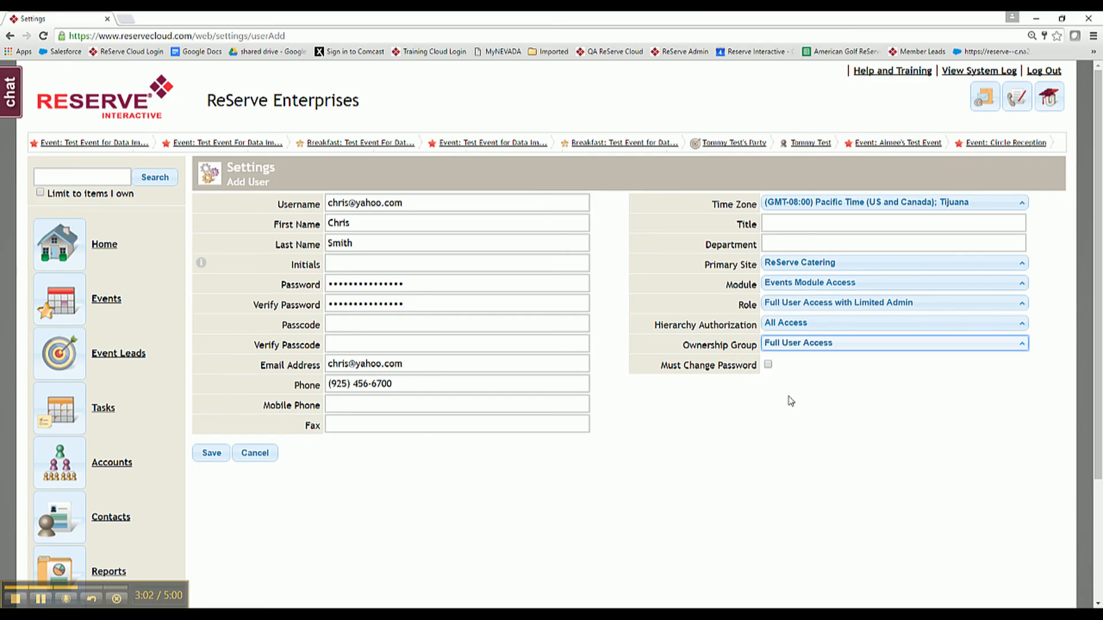
{"action": "mouse_move", "coordinate": [785, 380]}
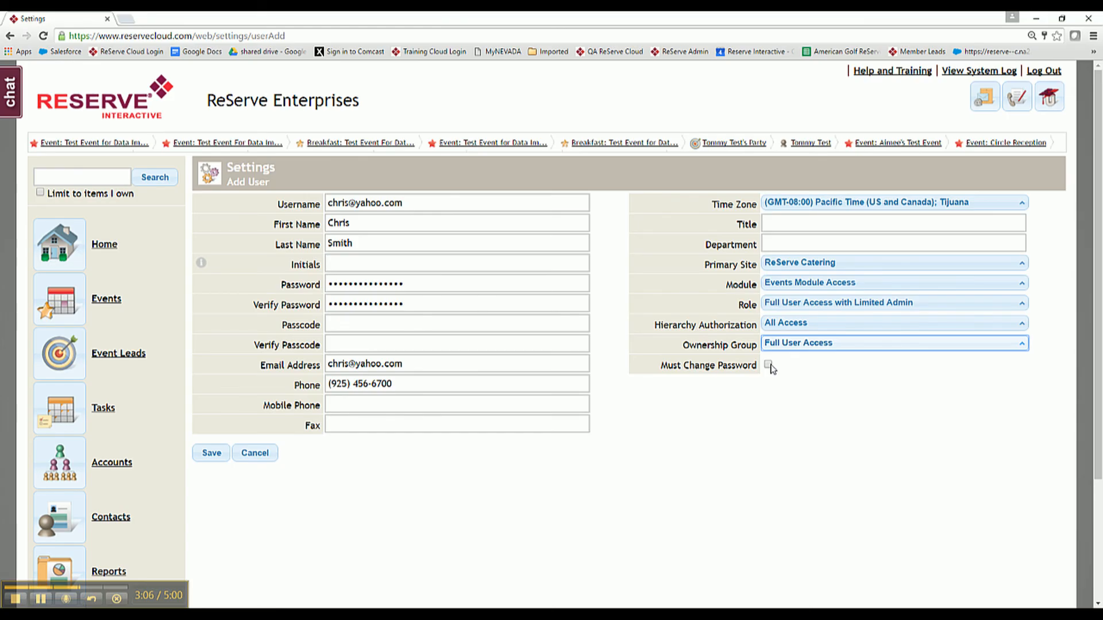
{"action": "left_click", "coordinate": [767, 364]}
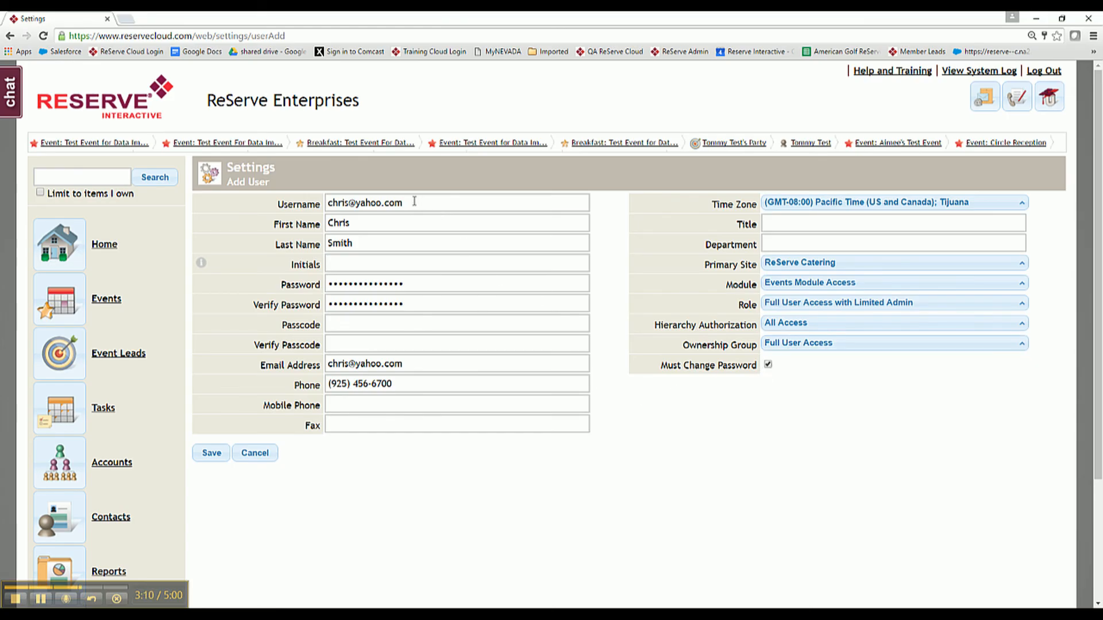
{"action": "mouse_move", "coordinate": [394, 303]}
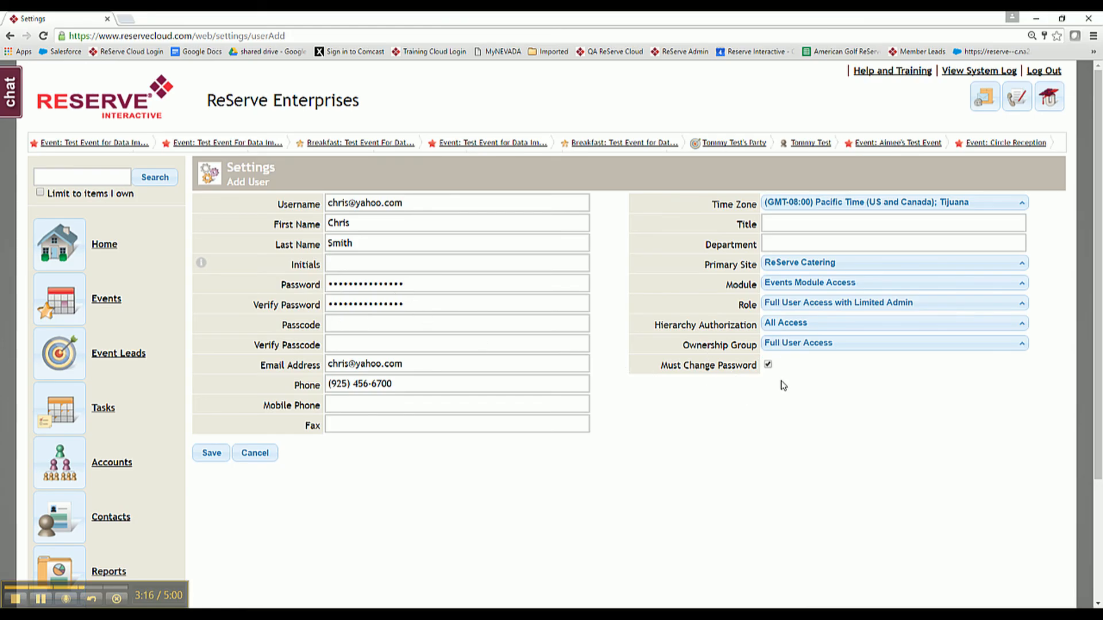
{"action": "mouse_move", "coordinate": [527, 222]}
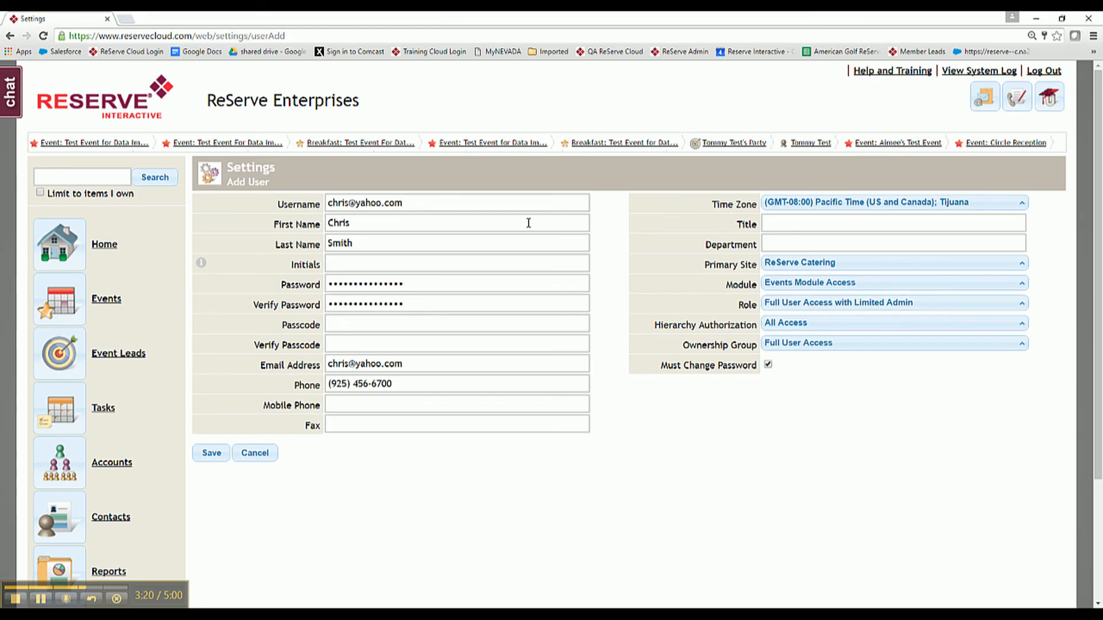
{"action": "mouse_move", "coordinate": [410, 443]}
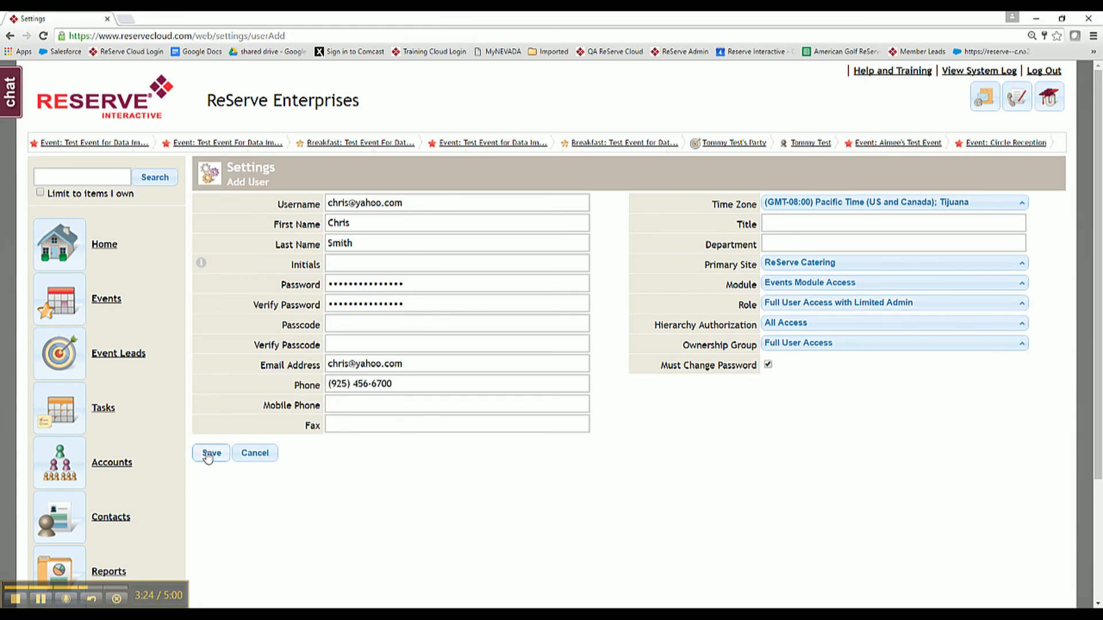
{"action": "left_click", "coordinate": [211, 452]}
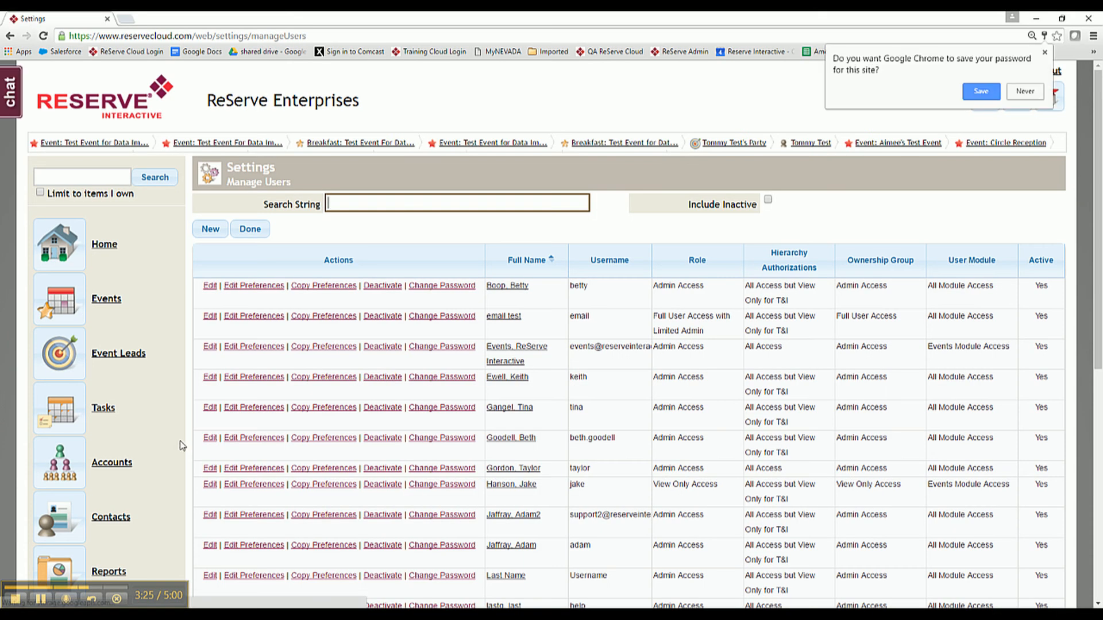